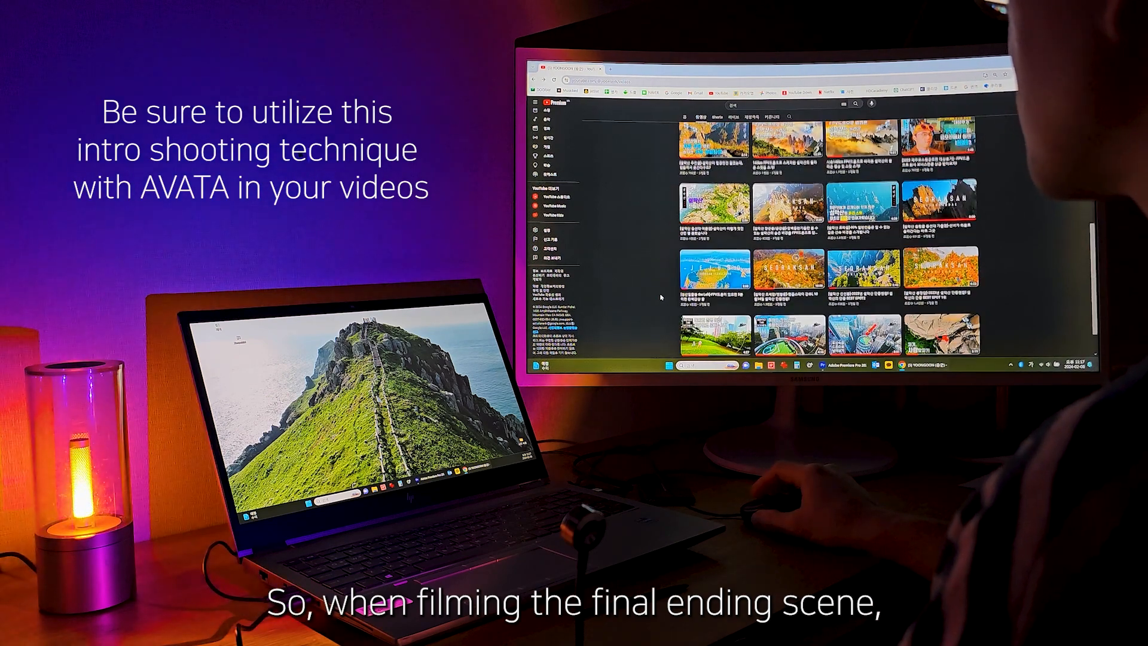
scroll(down, 3)
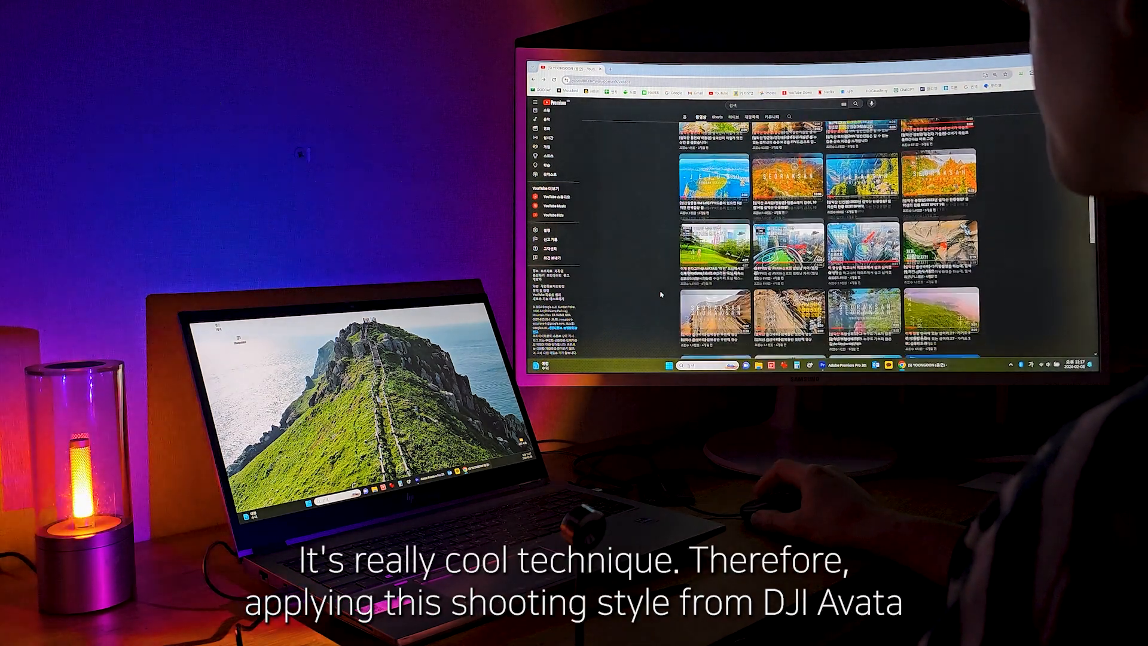
scroll(down, 3)
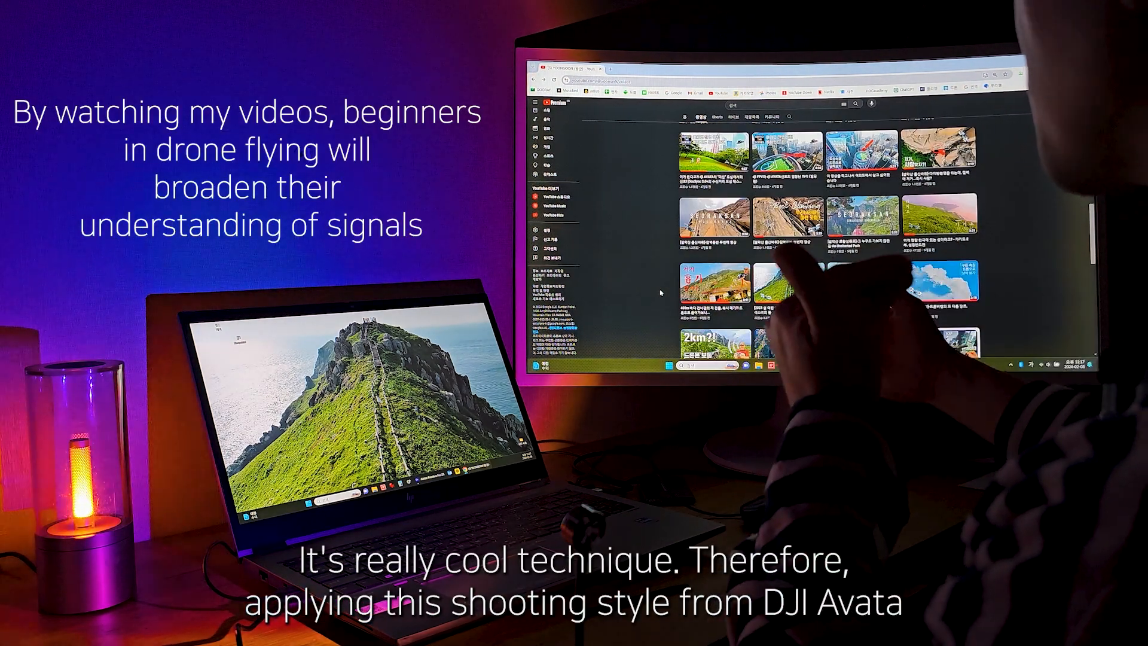